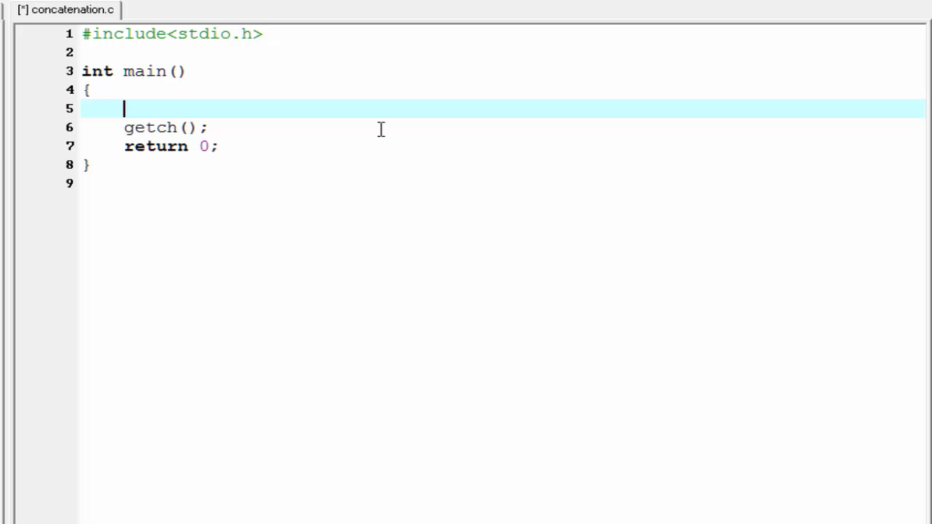
- Declare char arrays string1[20], string2[20] and string3[40] in main
text(char)
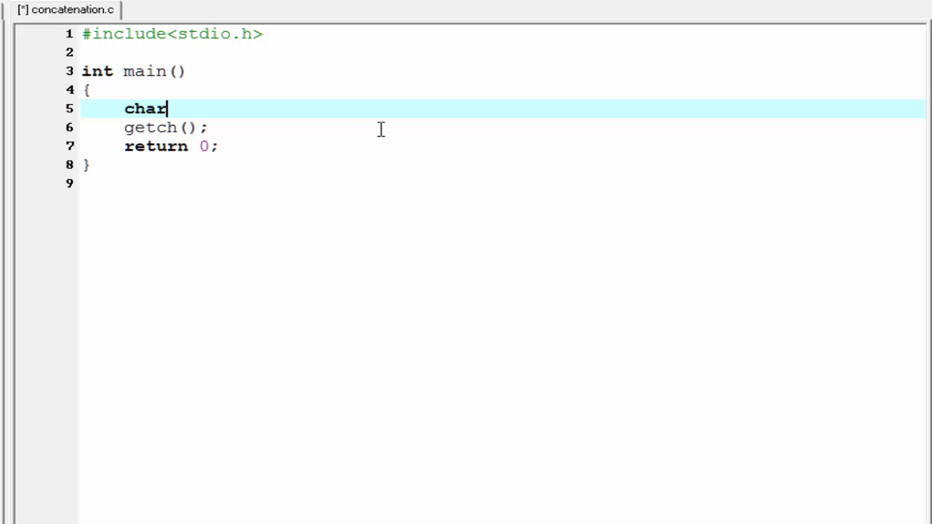
text(string1[)
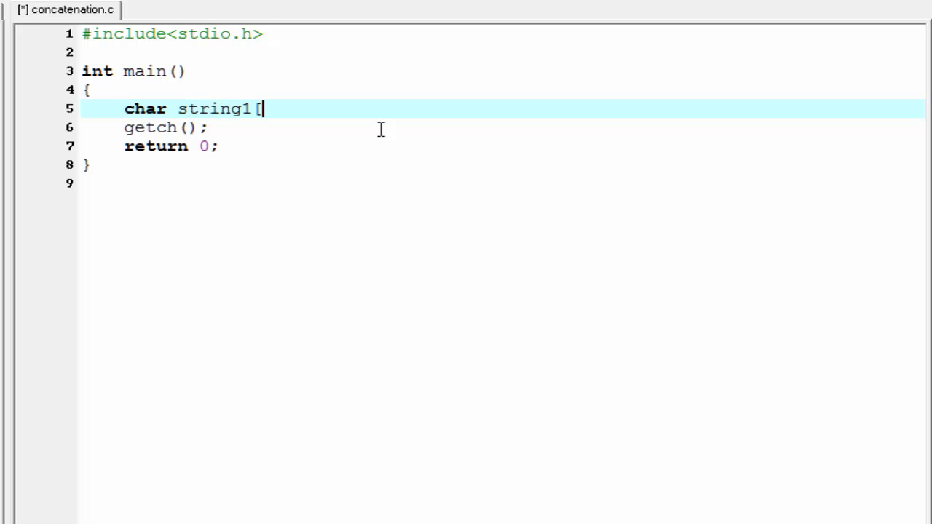
text(20])
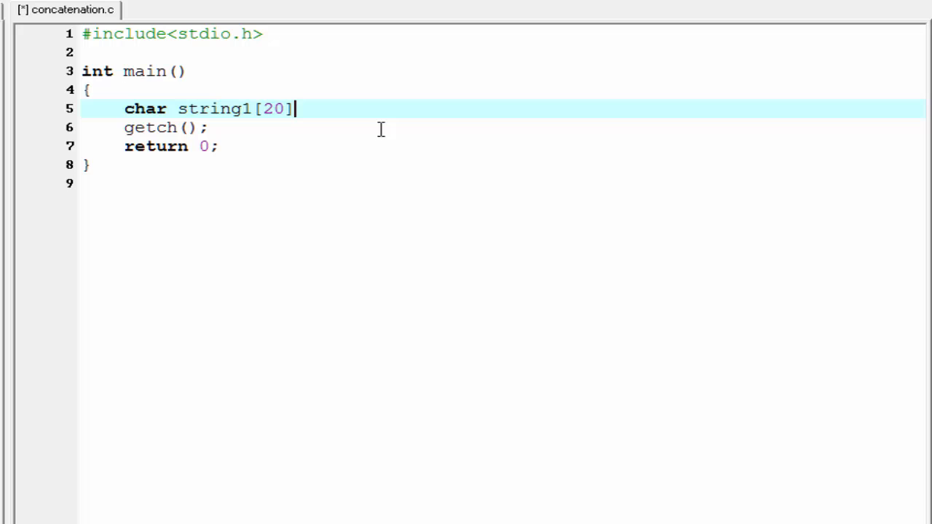
text(,)
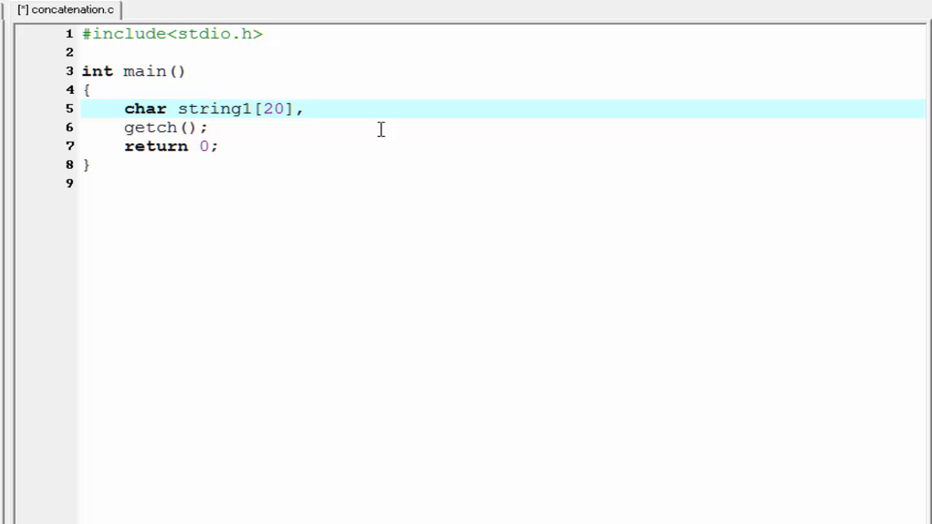
text(string)
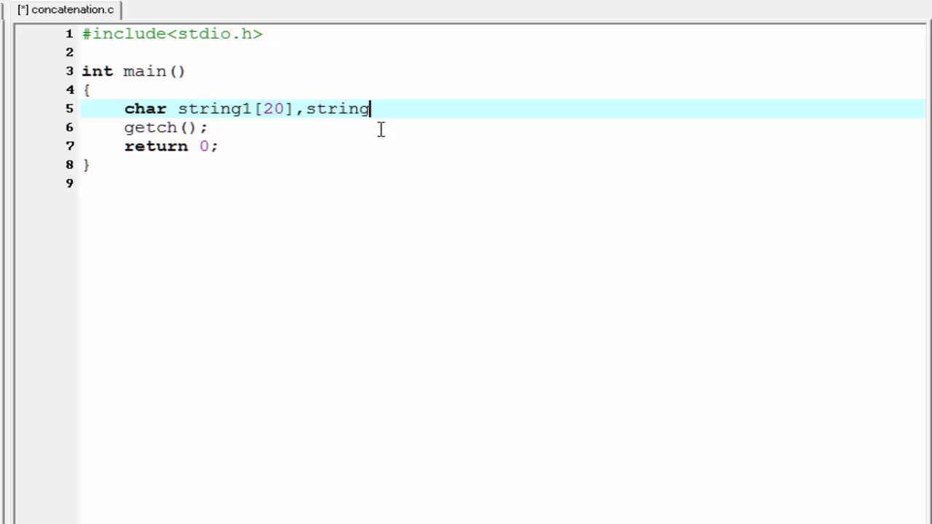
text(2[20])
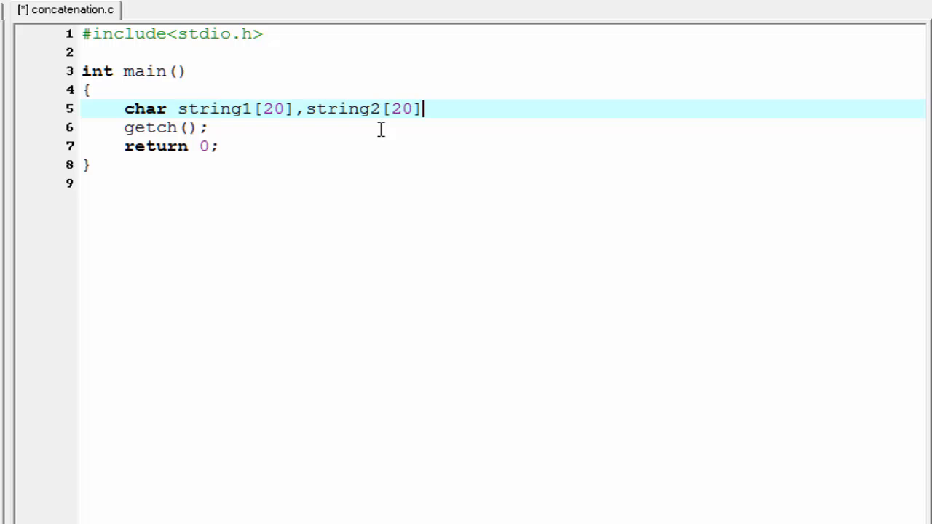
text(,st)
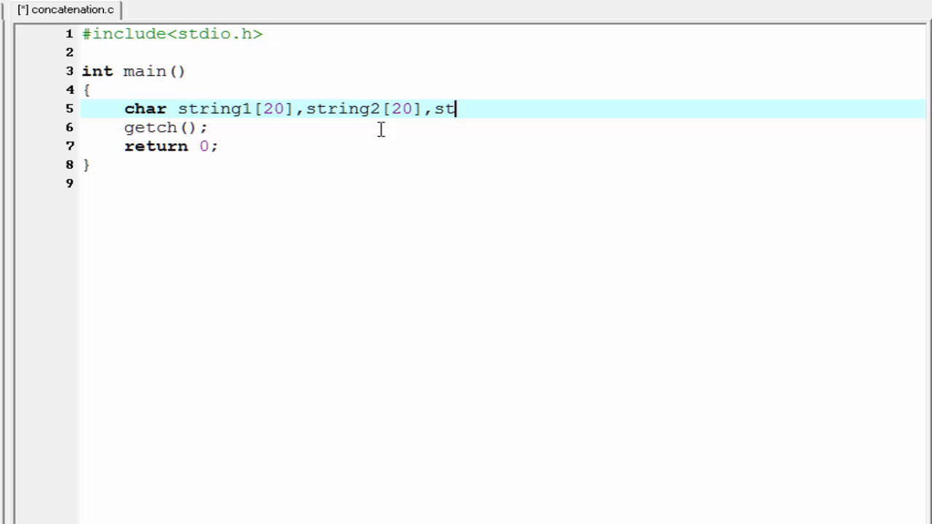
text(ring3)
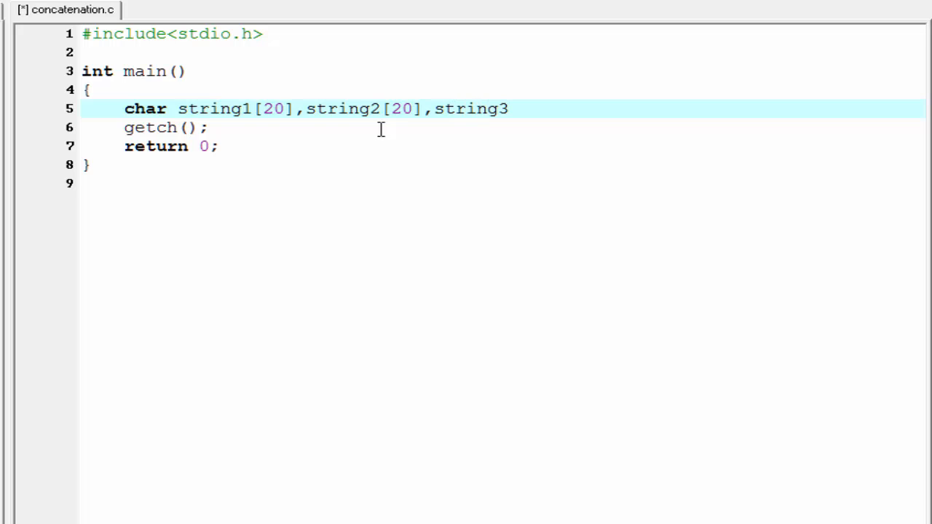
text([40];)
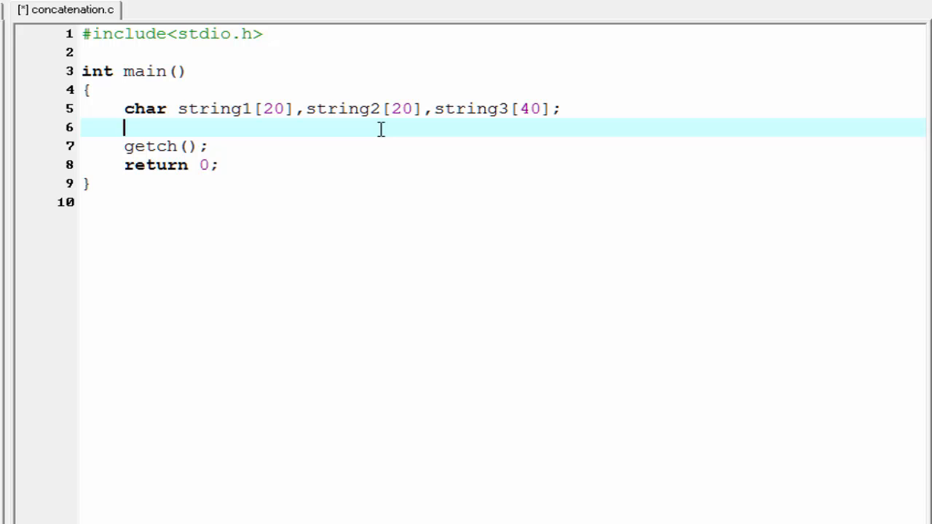
- Declare integer counters i=0 and j=0
text(int)
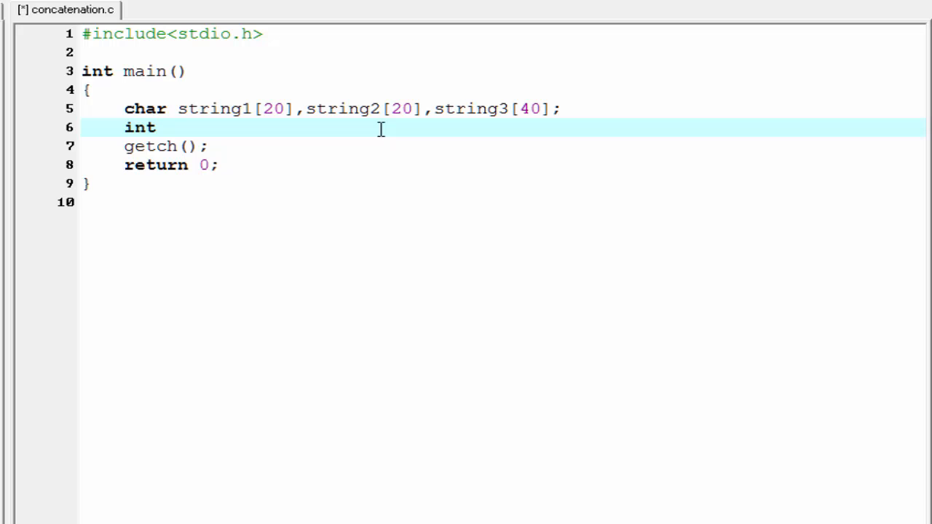
text(i)
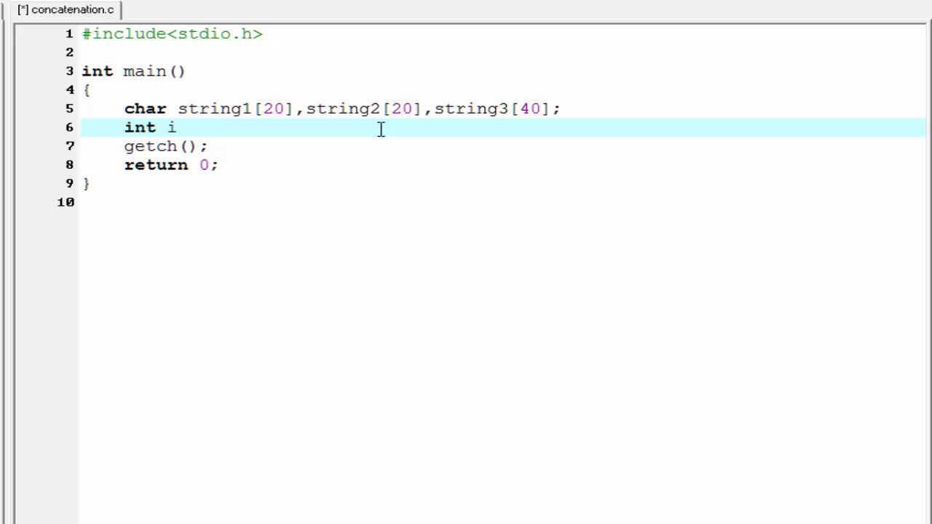
text(=0)
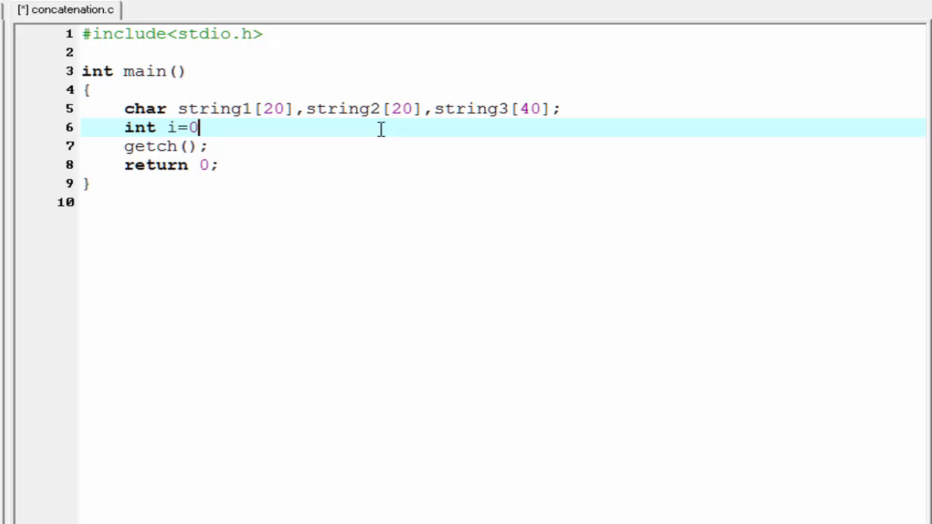
text(,)
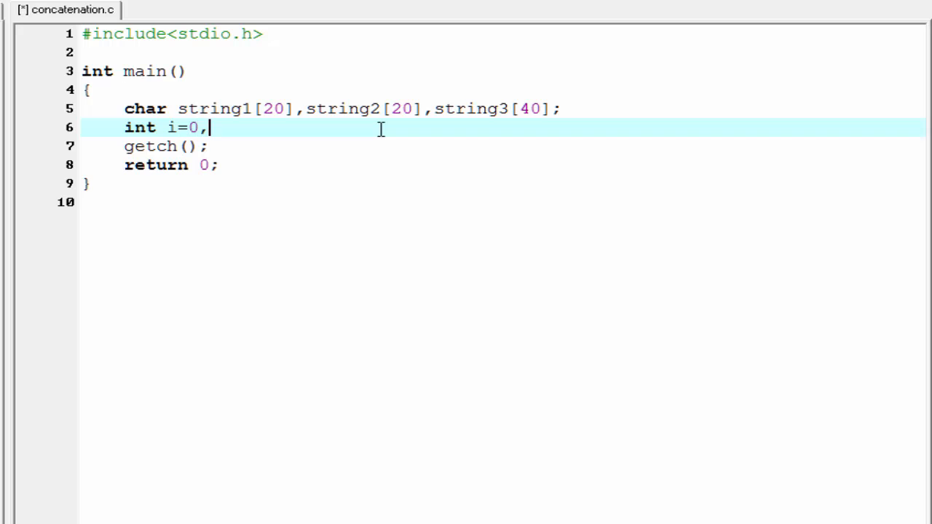
text(j=0)
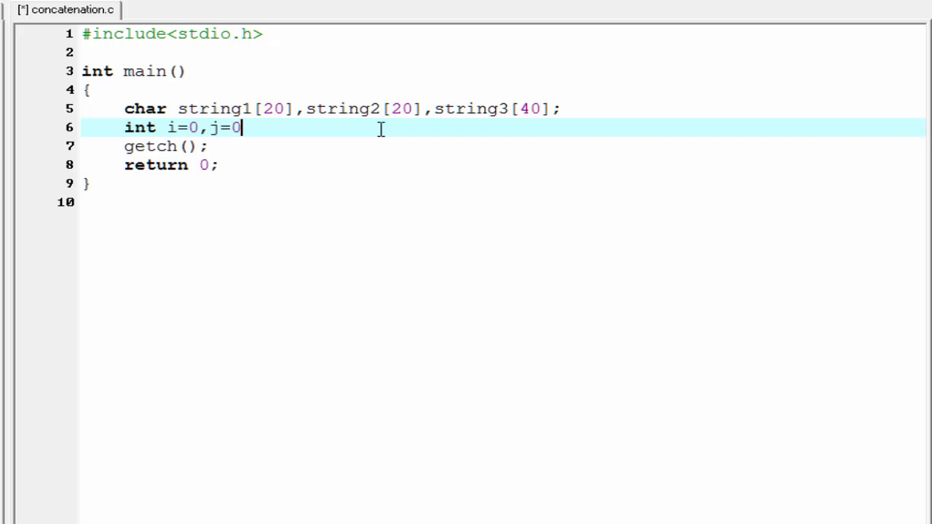
text(;)
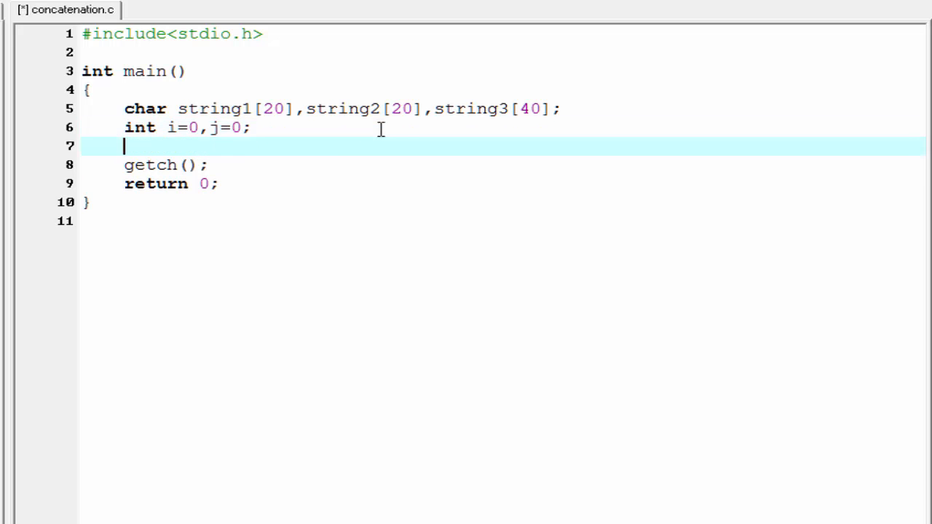
- Add a printf prompt "please enter first string :"
text(printf("please ent");)
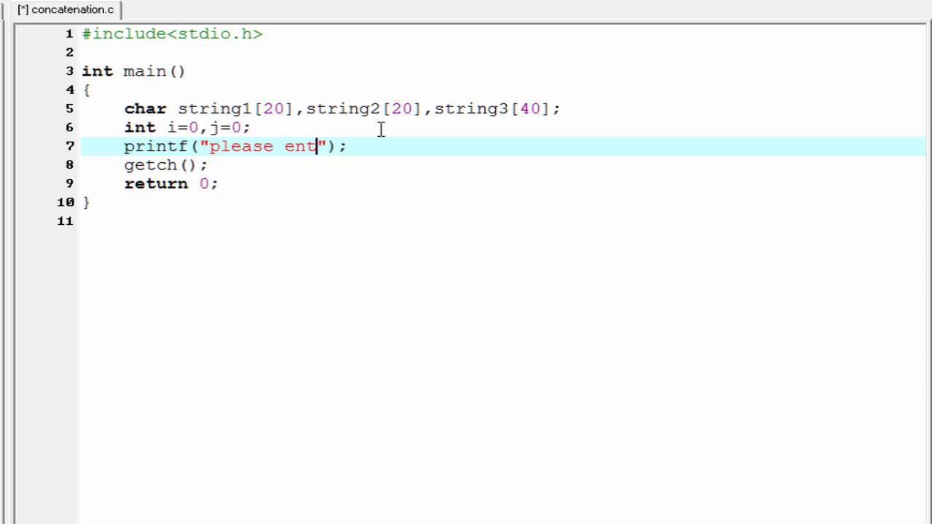
text(er fir)
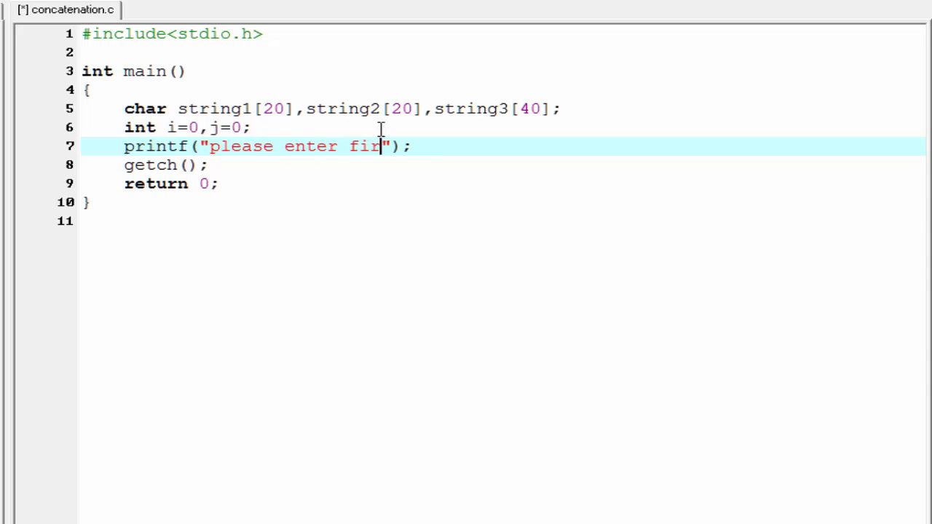
text(st str)
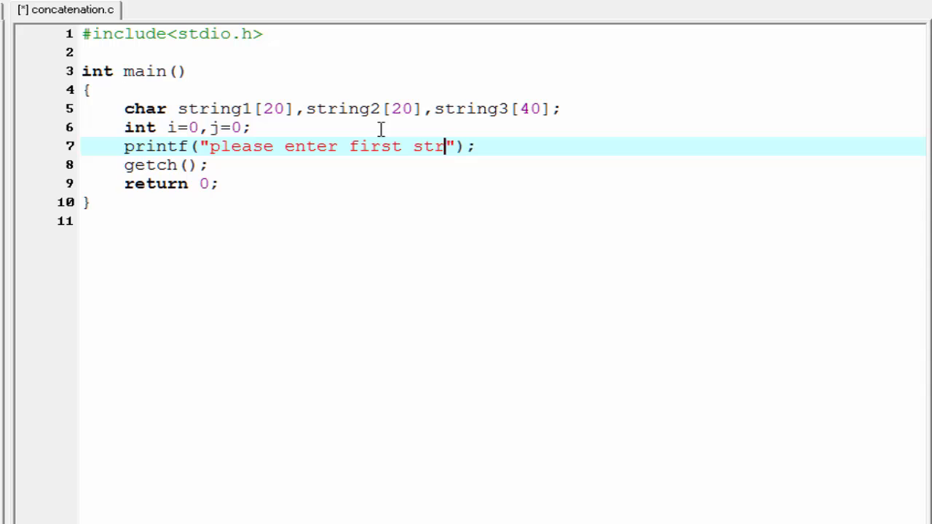
text(ing :)
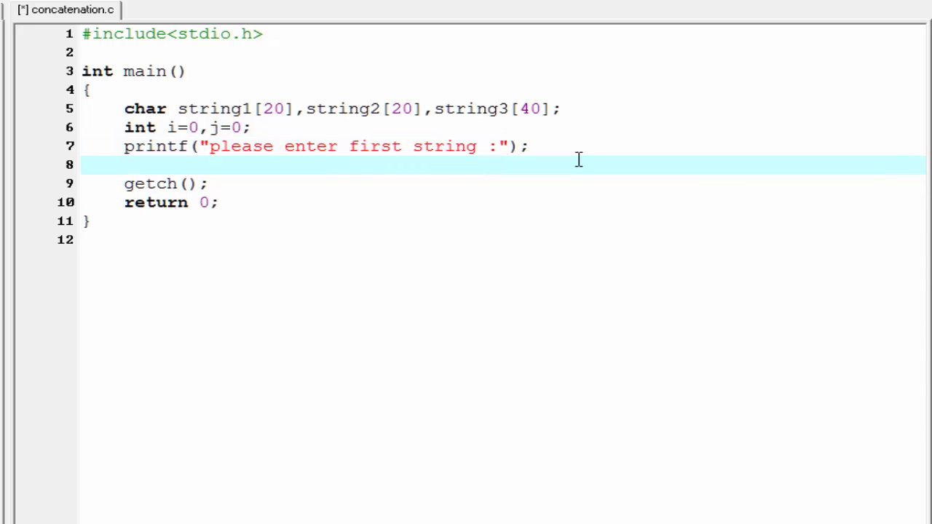
- Read the first string into string1 with scanf("%s",&string1)
text(scanf("%");)
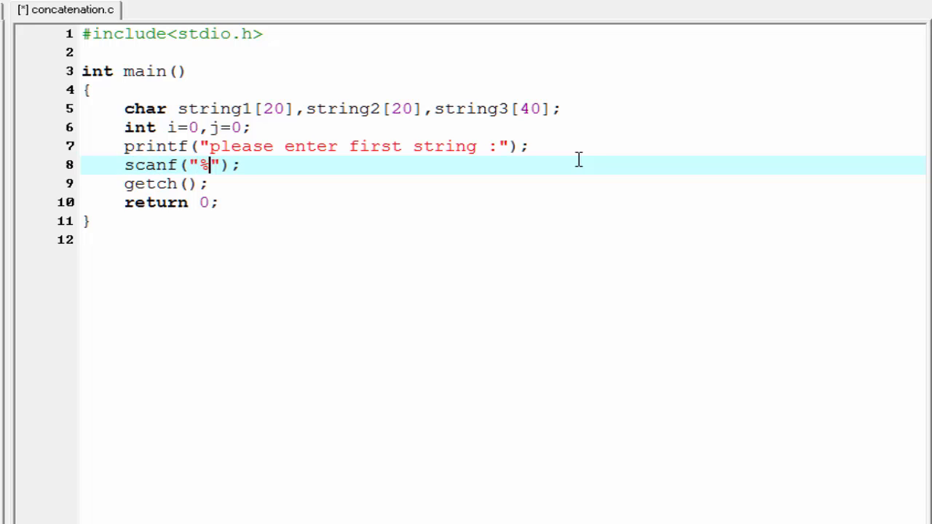
text(s)
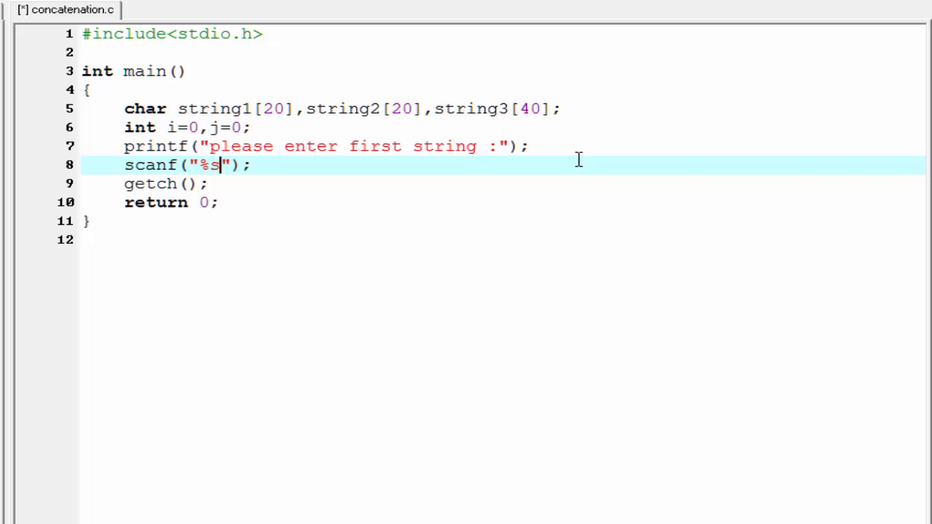
text(,)
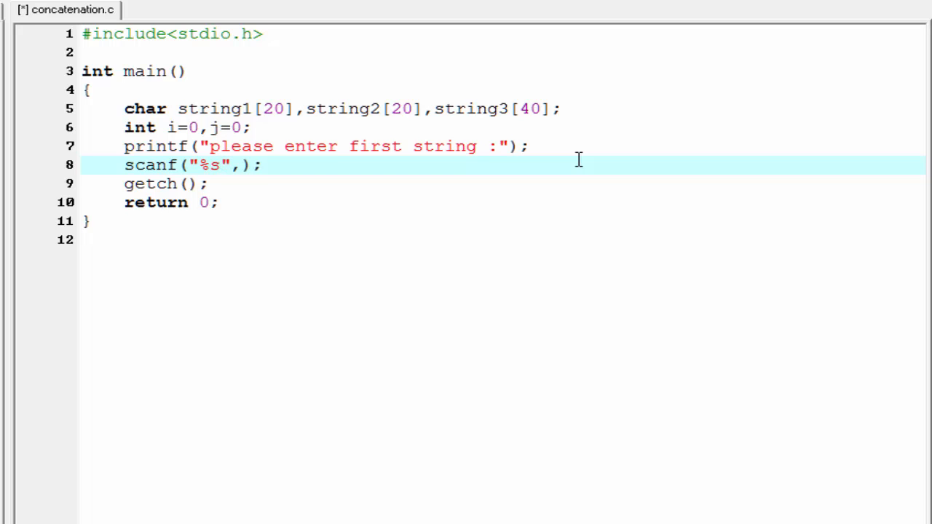
text(&string1)
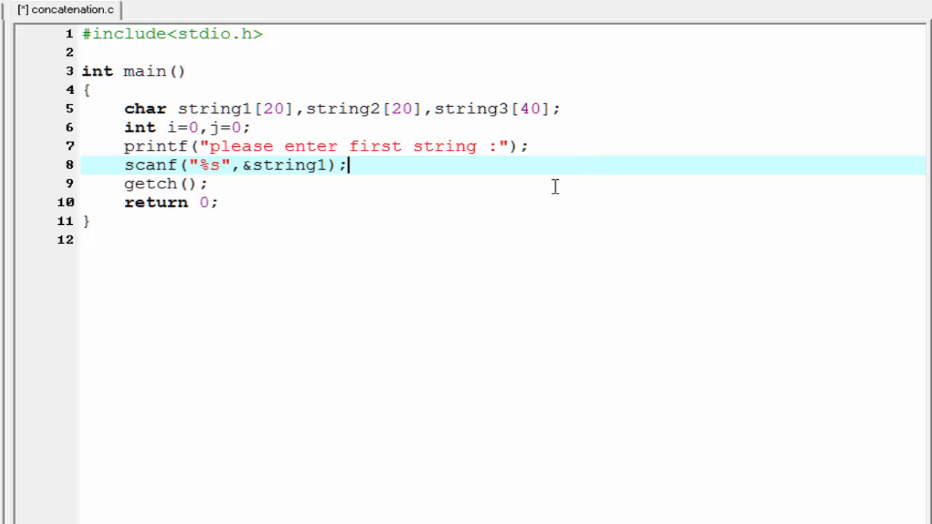
- Duplicate the prompt and scanf lines, changing 'first' to 'second' in the copy
drag(218, 165, 348, 164)
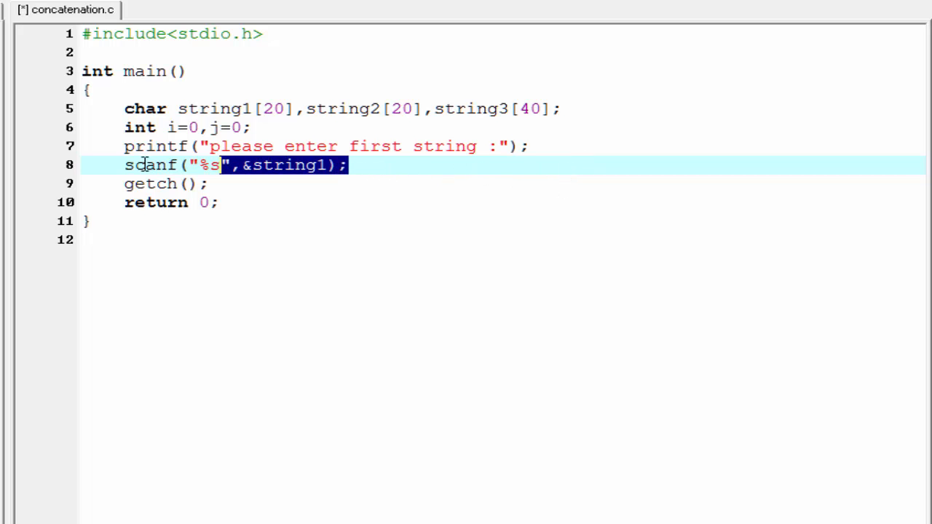
right_click(146, 164)
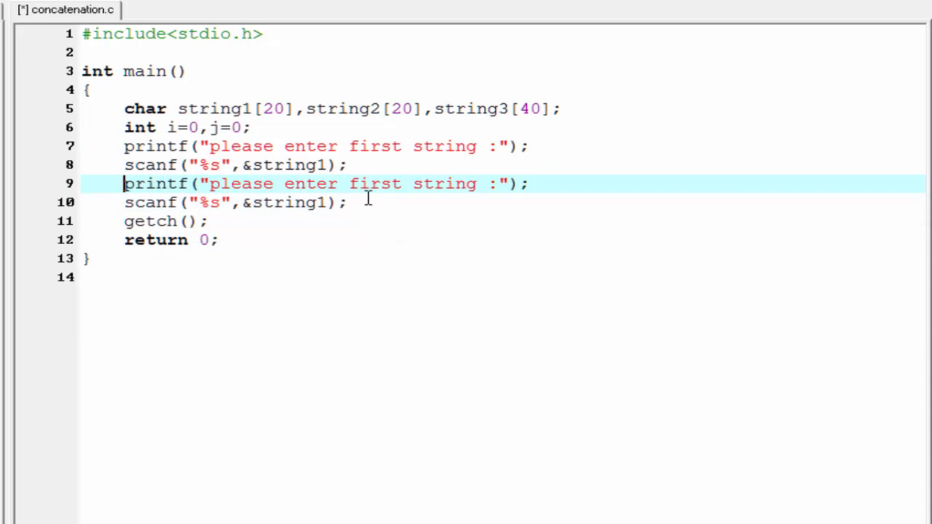
double_click(373, 183)
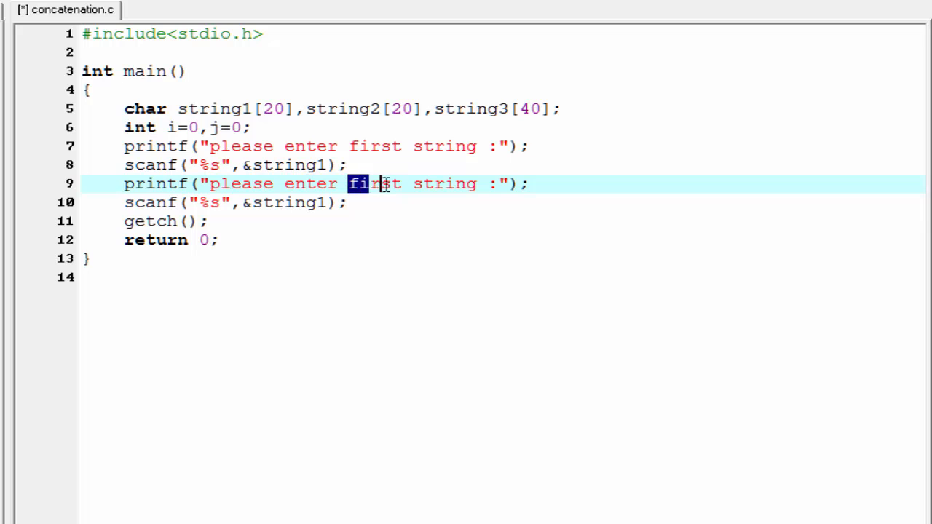
text(s)
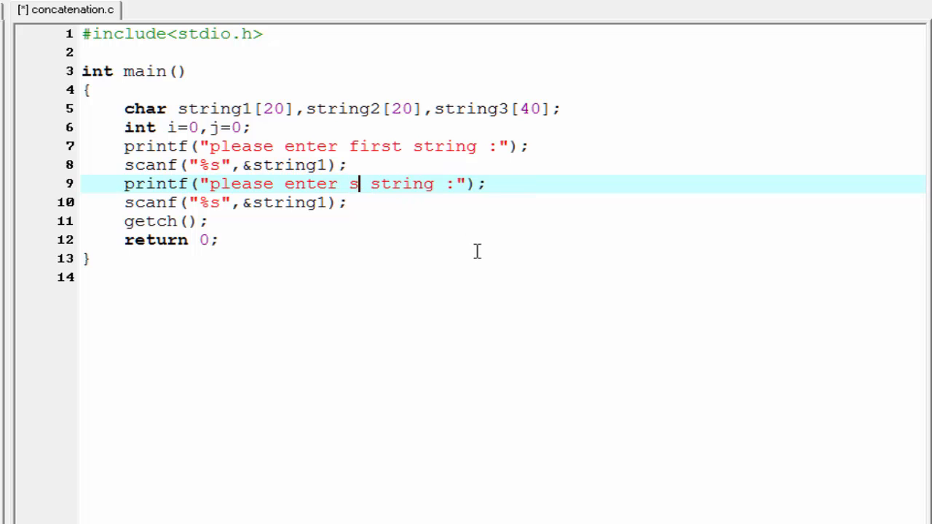
text(econd)
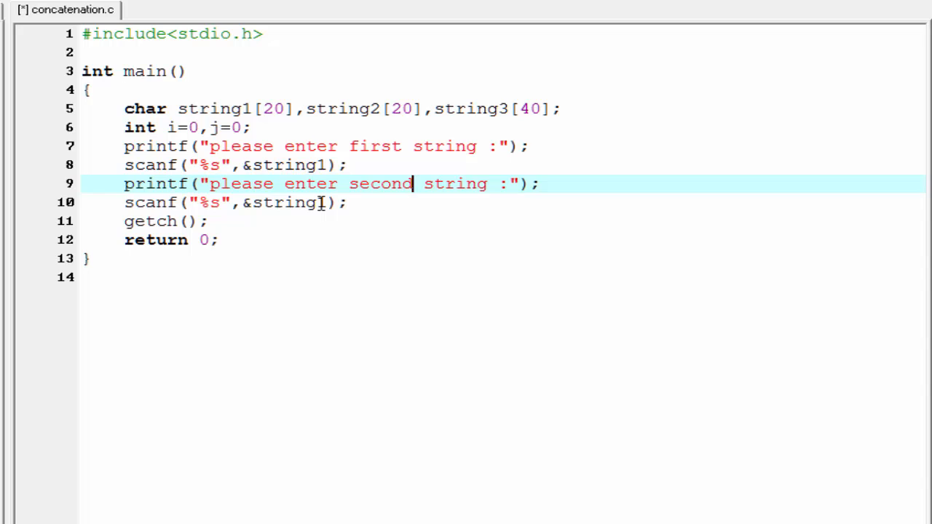
- Read the copy into string2 and end both prompts with \n
double_click(320, 203)
text(2)
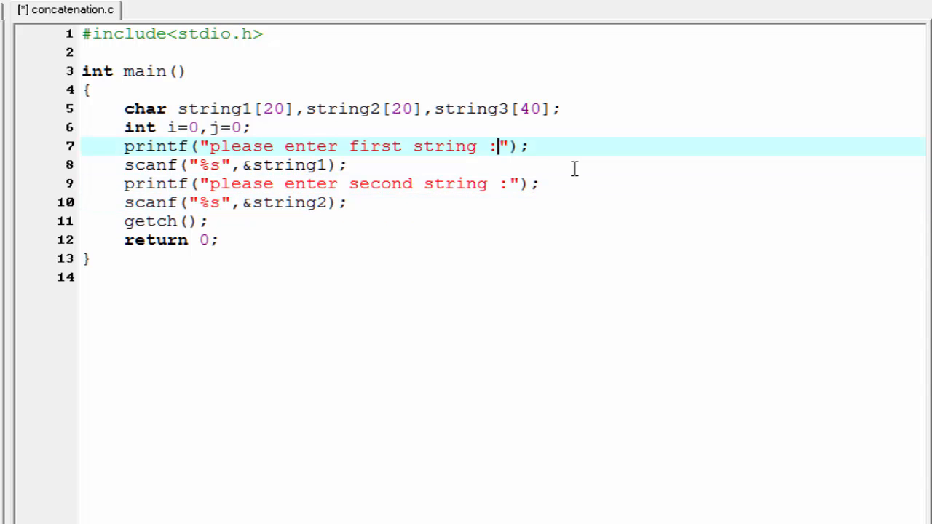
text(\n)
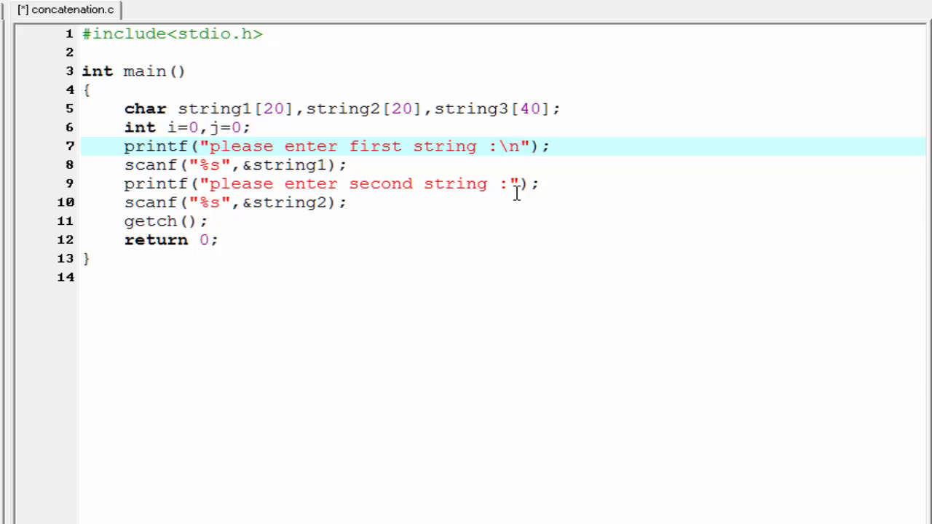
text(\n)
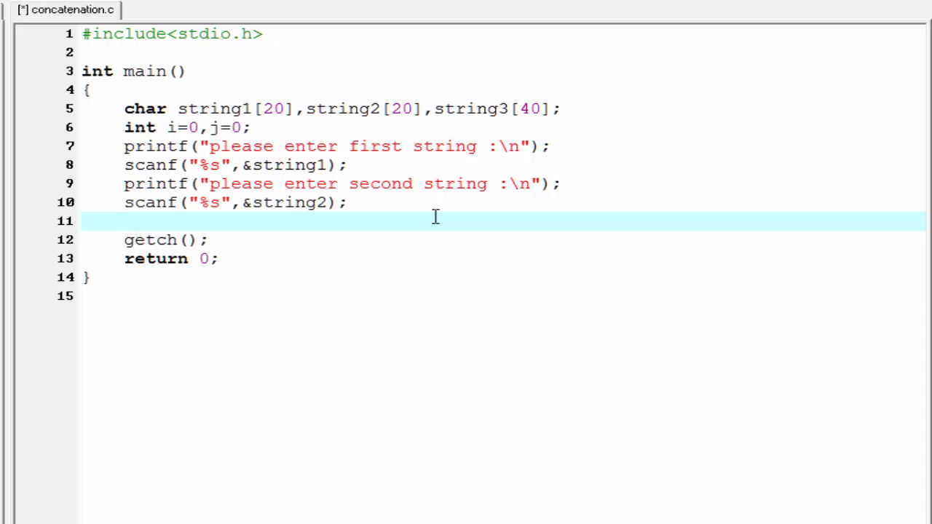
- Start a while loop that runs until string1[i] is '\0'
text(whil)
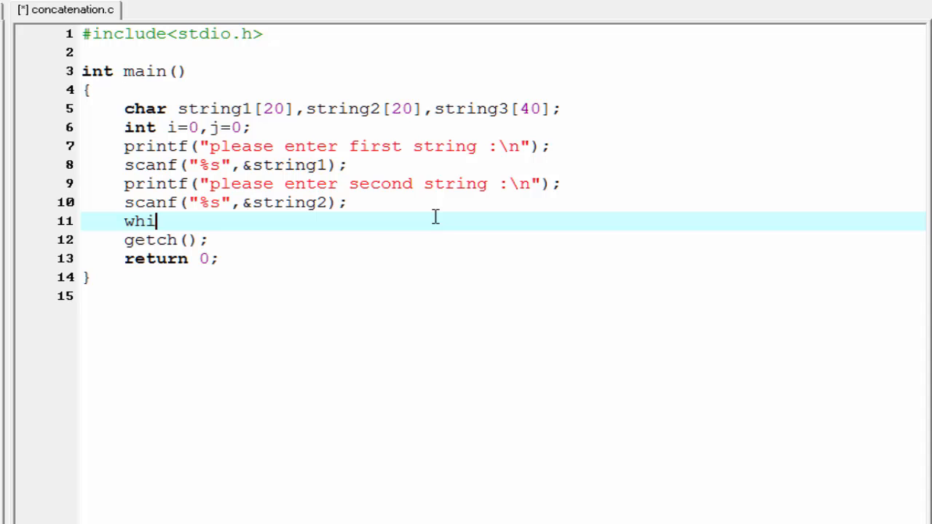
text(le()
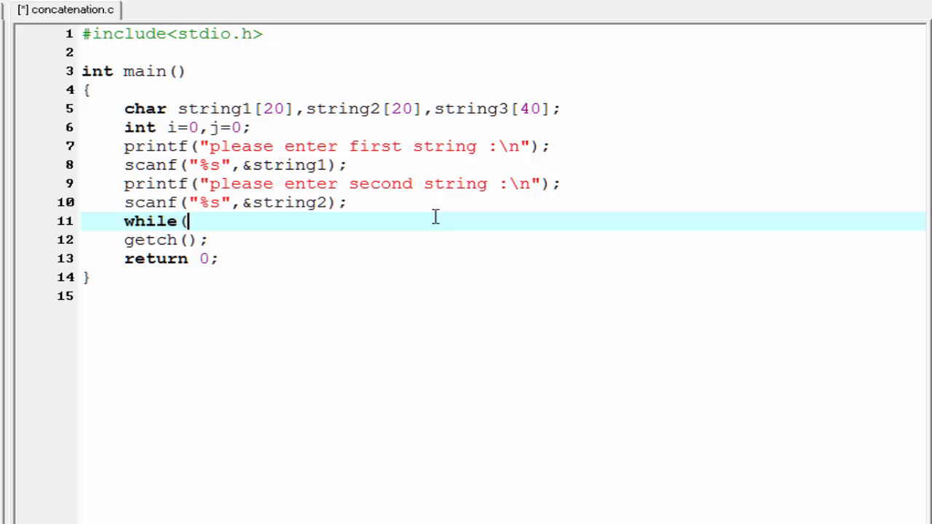
text(strin))
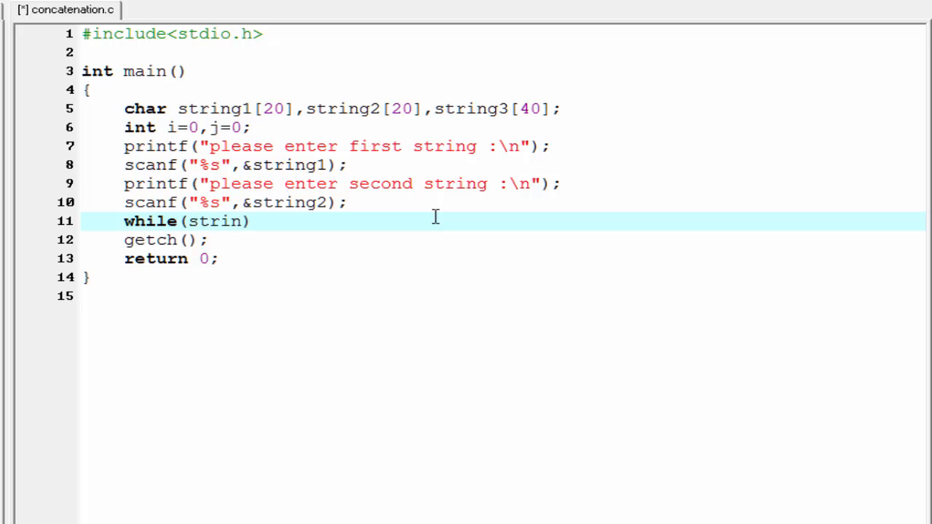
text(g1)
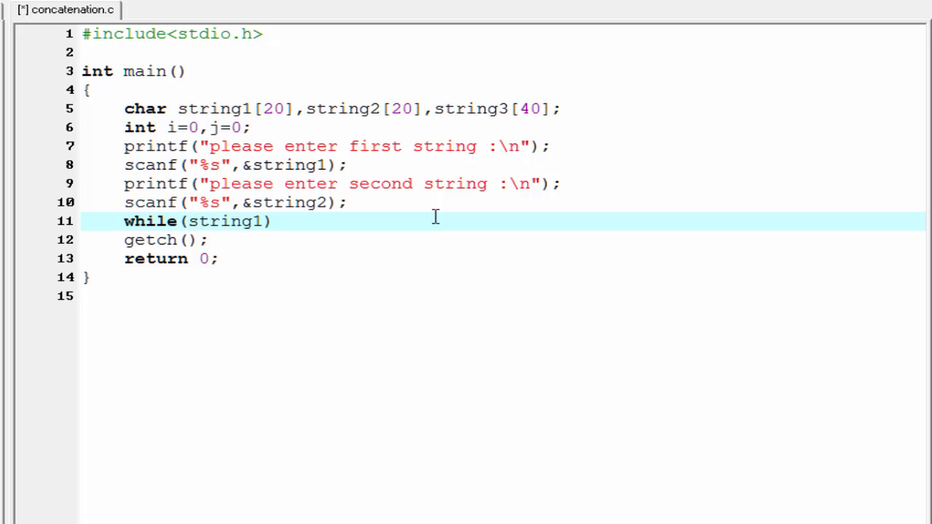
text([i]!=)
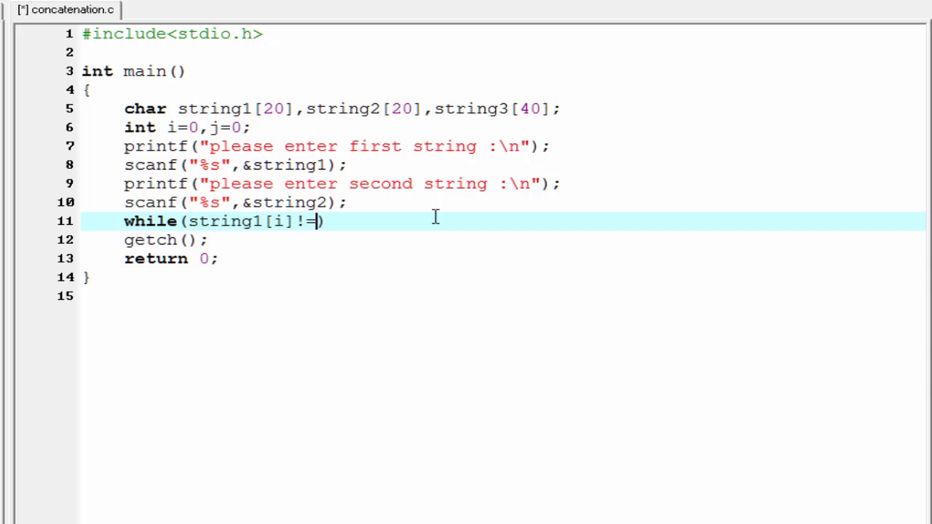
text('\0')
text({)
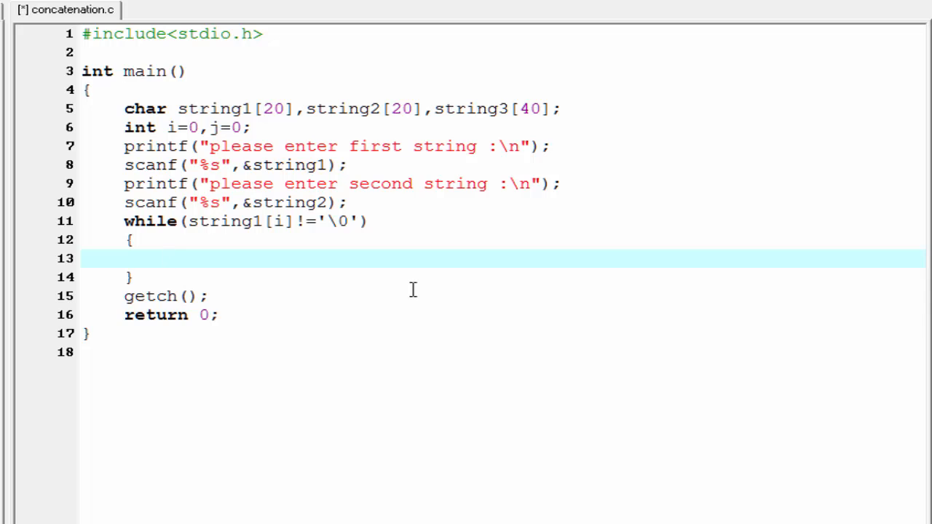
- In the loop body, copy string1[i] into string3[i] and increment i
text(s)
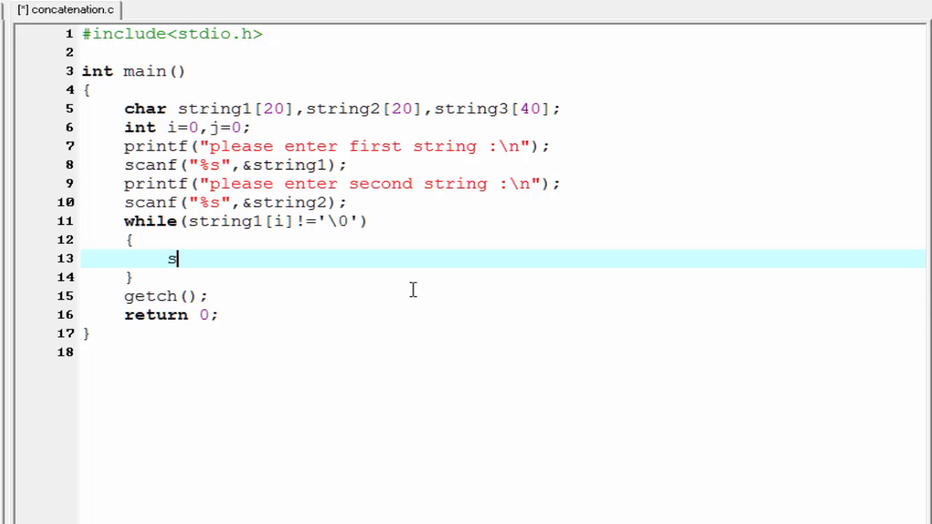
text(tring)
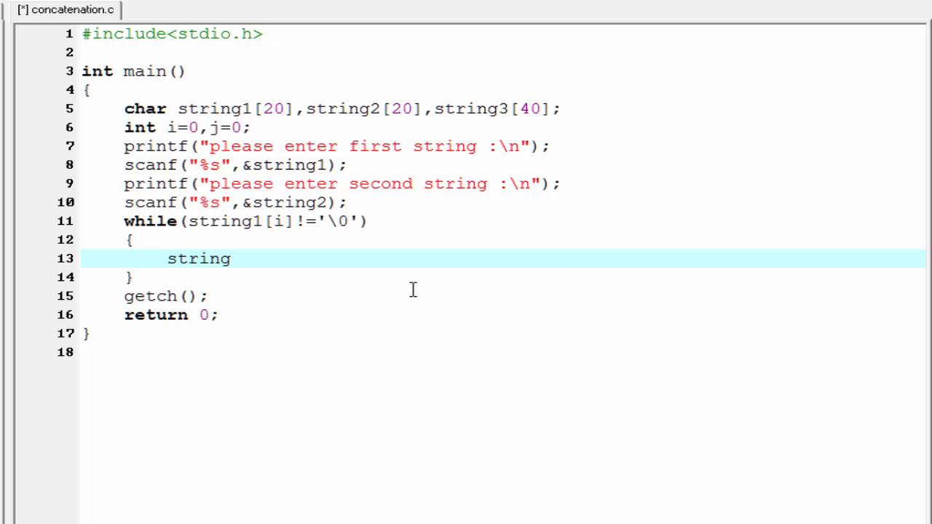
text(3[i)
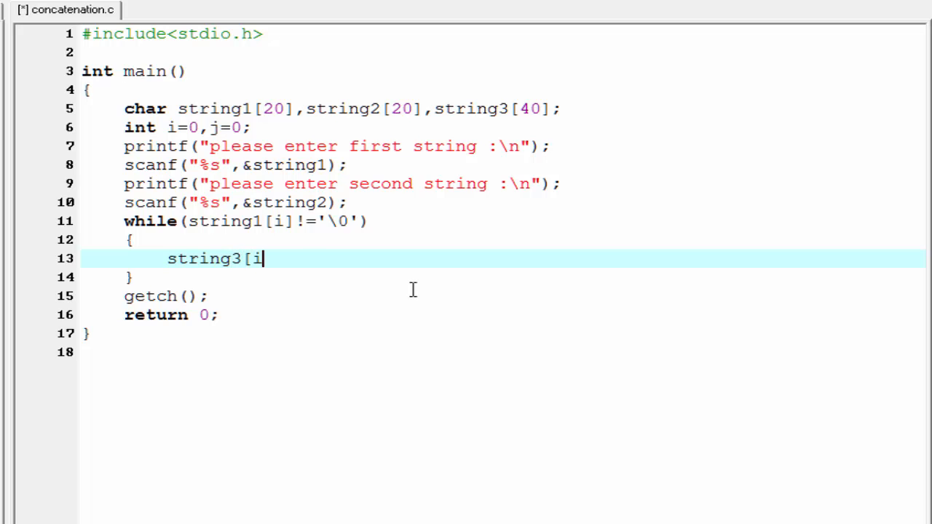
text(]=st)
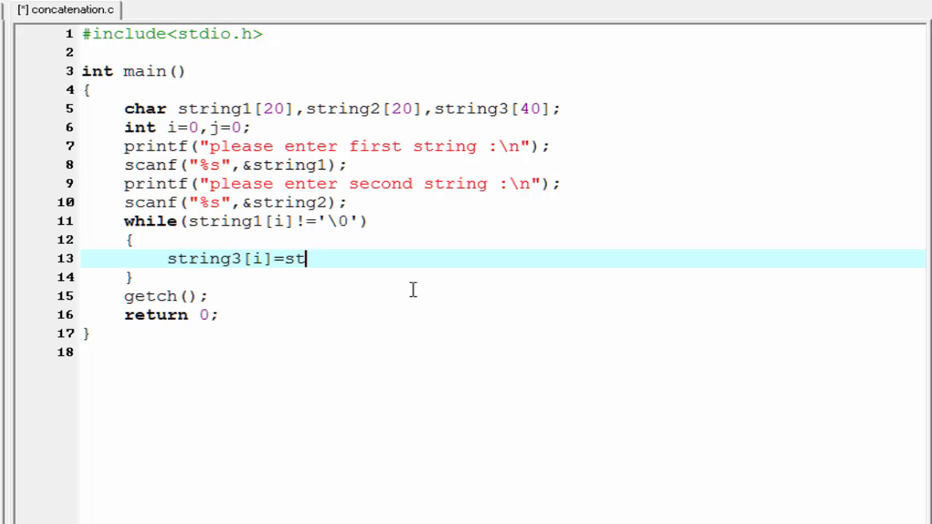
text(ring)
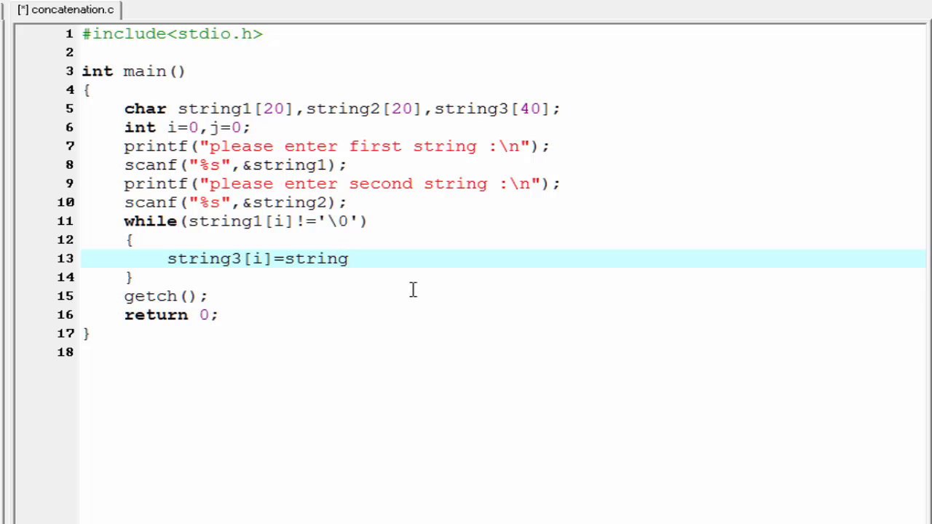
text(1[i];)
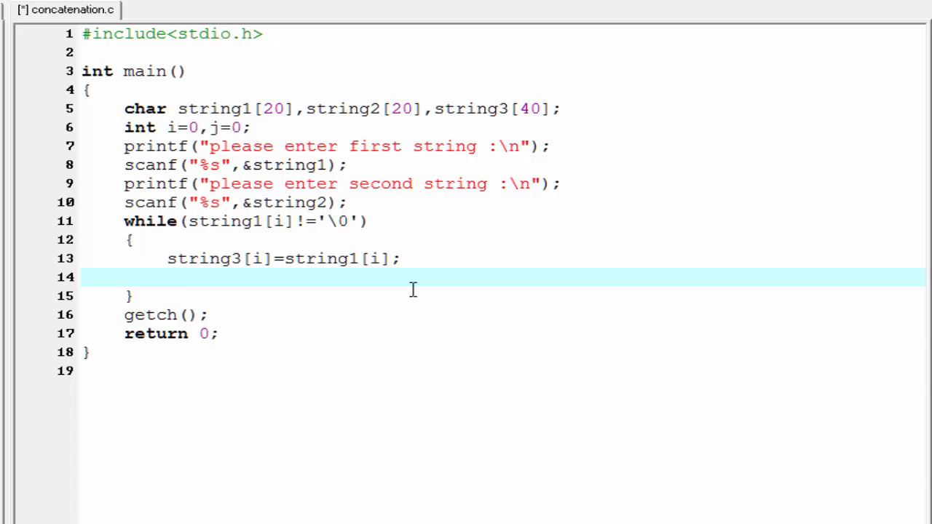
text(i+)
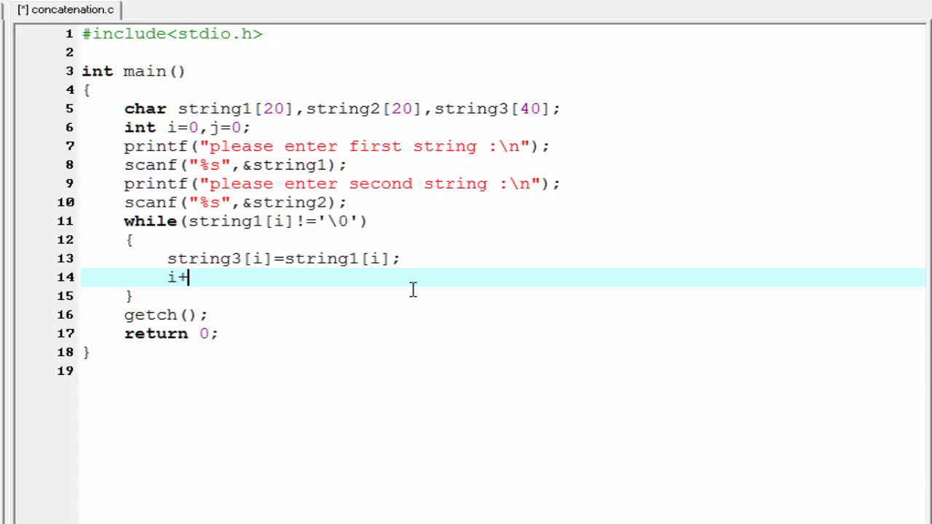
text(+;)
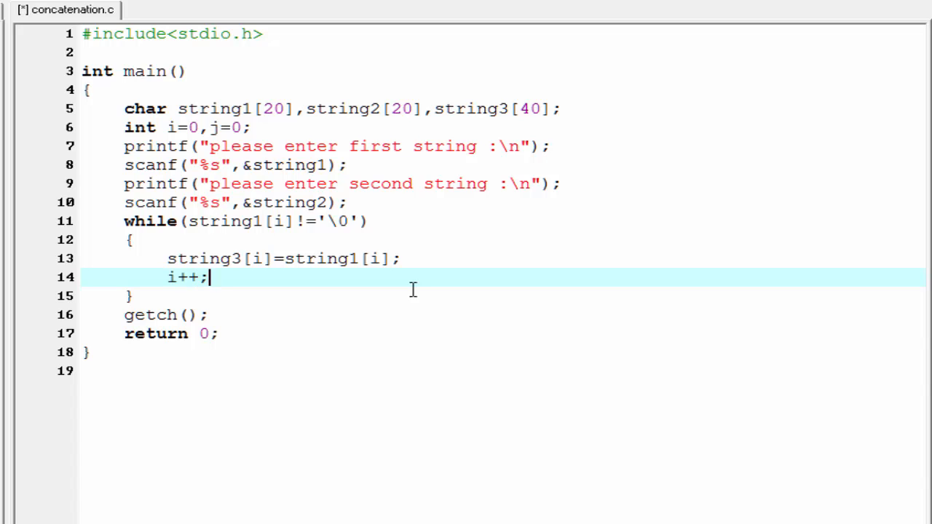
mouse_move(468, 330)
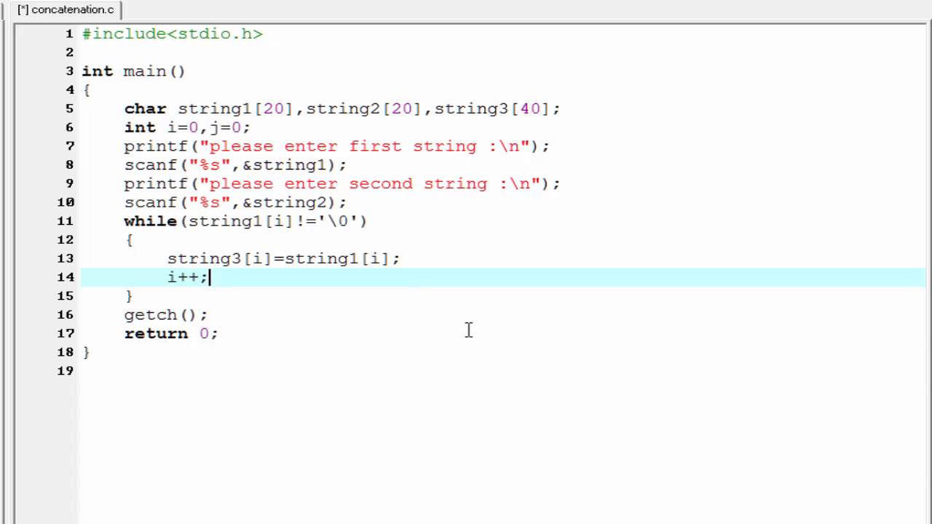
- Duplicate the first loop, indexing string2 with j and adding j++ after i++
drag(123, 221, 131, 295)
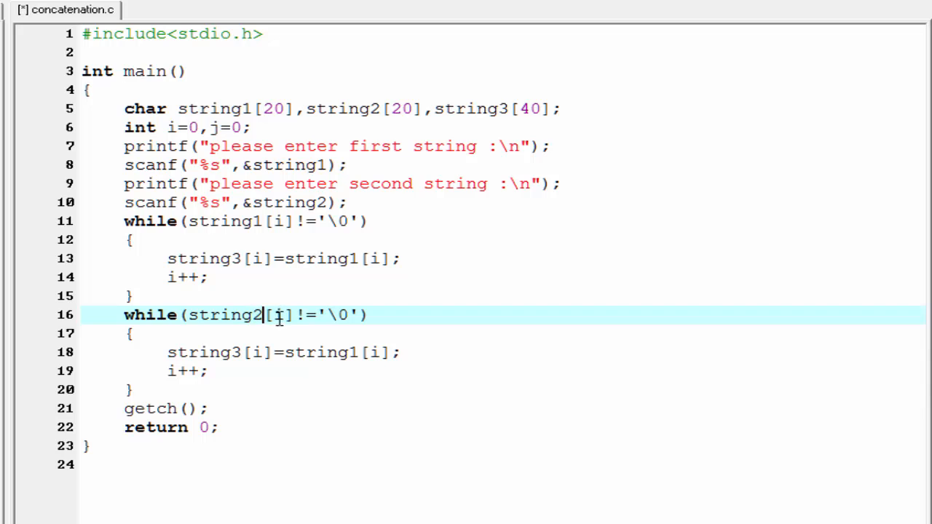
double_click(278, 315)
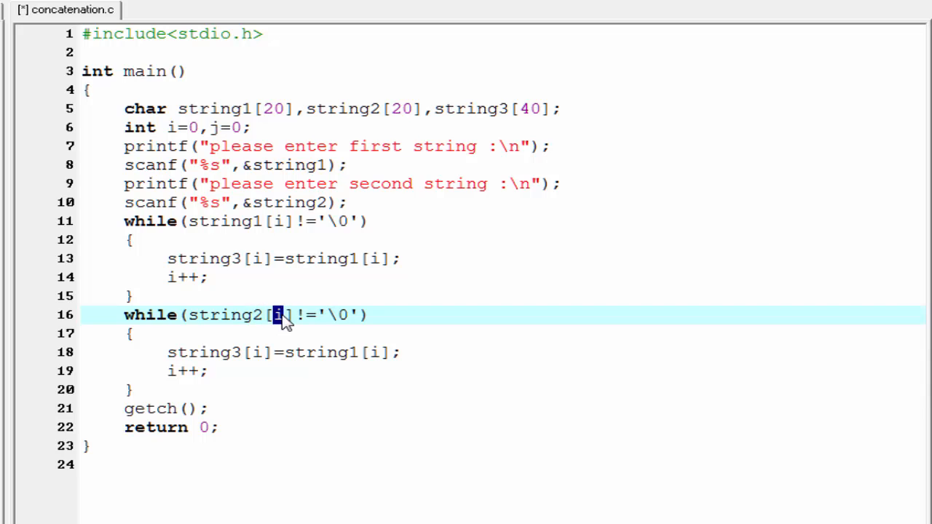
text(j)
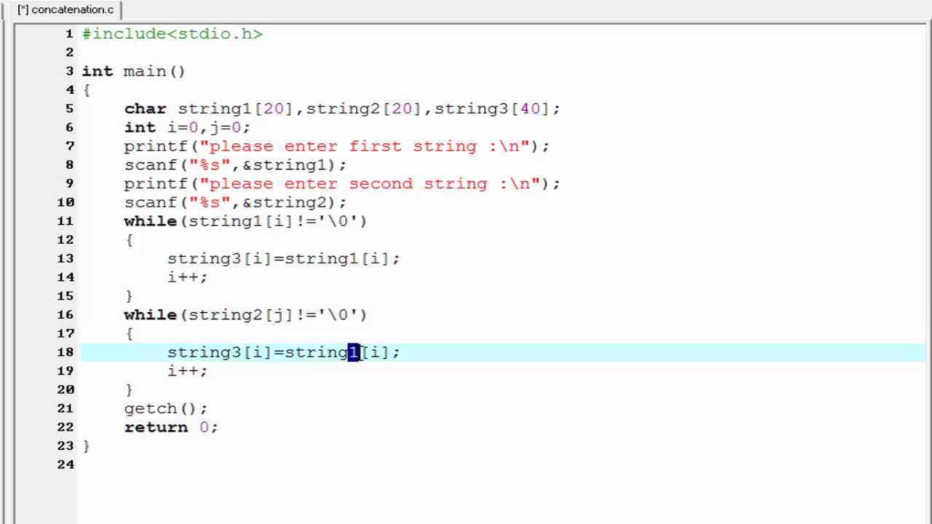
text(2)
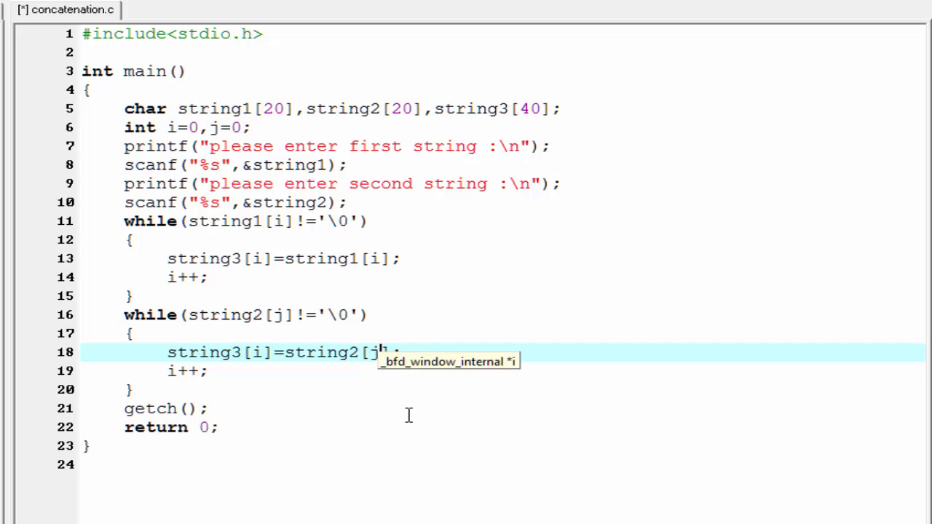
mouse_move(264, 361)
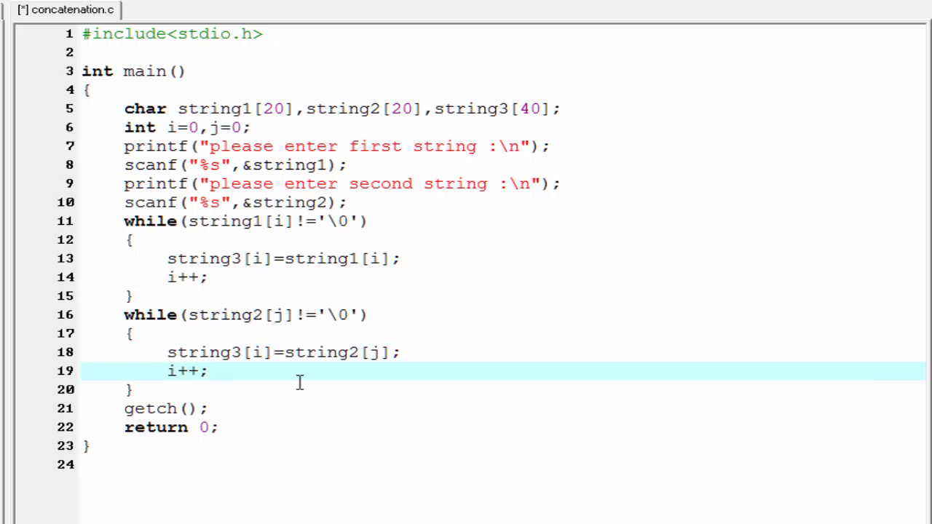
text(j++;)
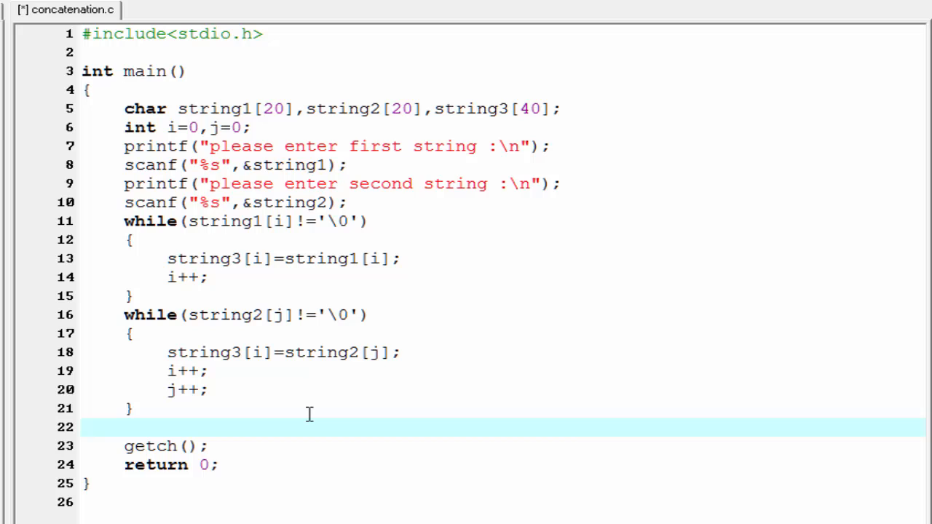
- Null-terminate string3 with string3[i]='\0' after the loops
text(string)
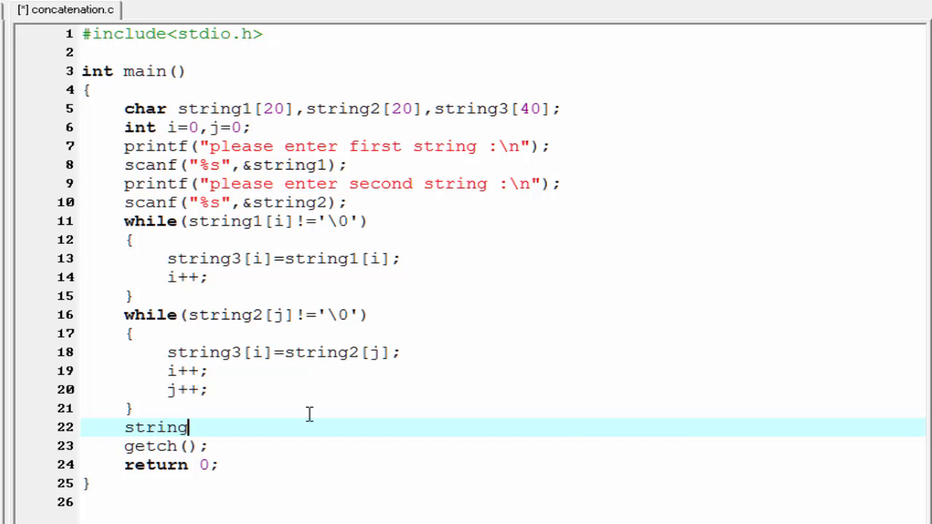
text(3[)
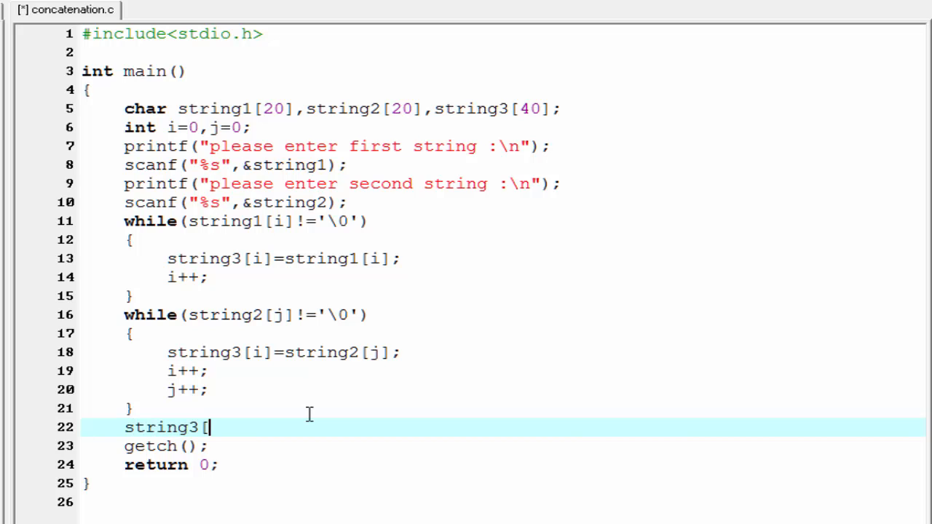
text(i])
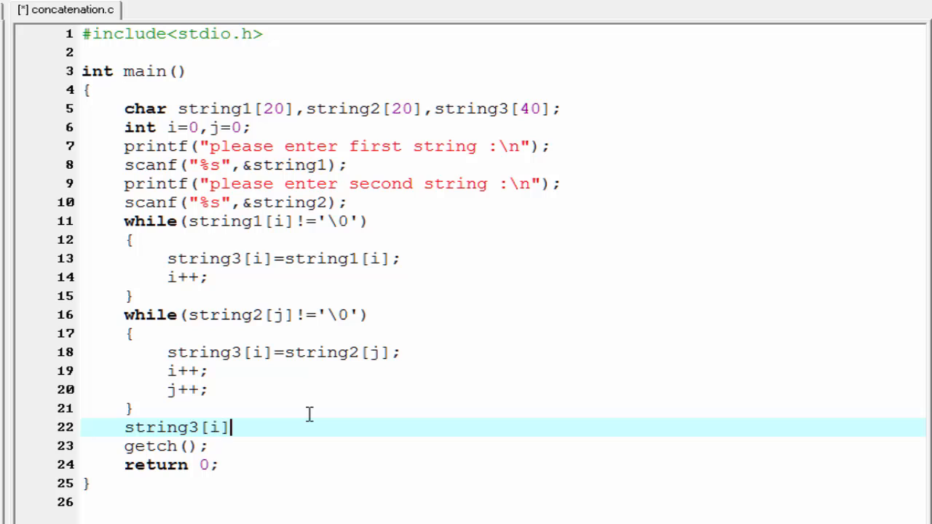
text(='\0';)
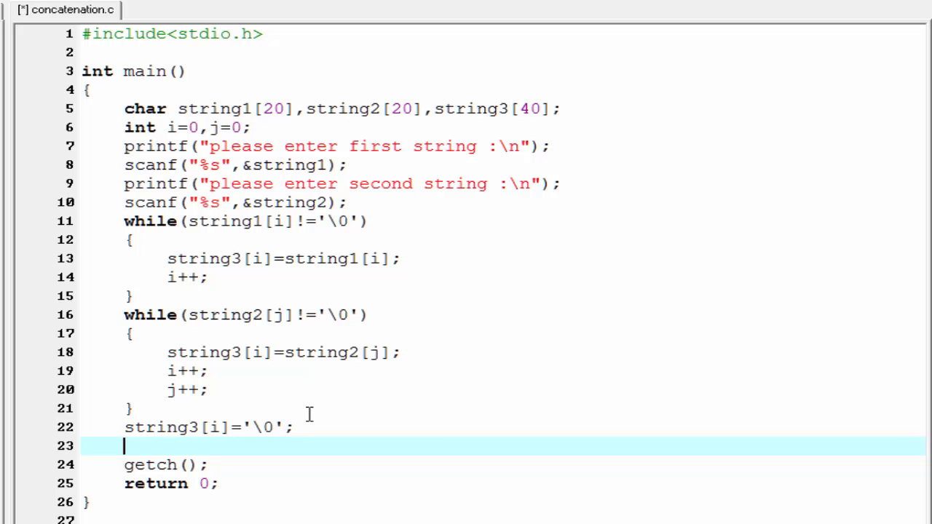
- Print "The concatenated string is :%s" with string3
text(printf("The c");)
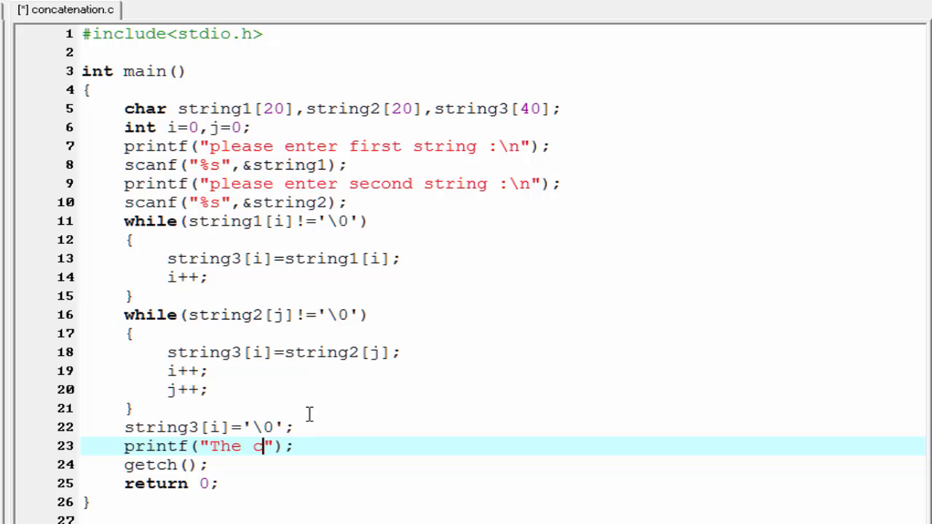
text(oncate)
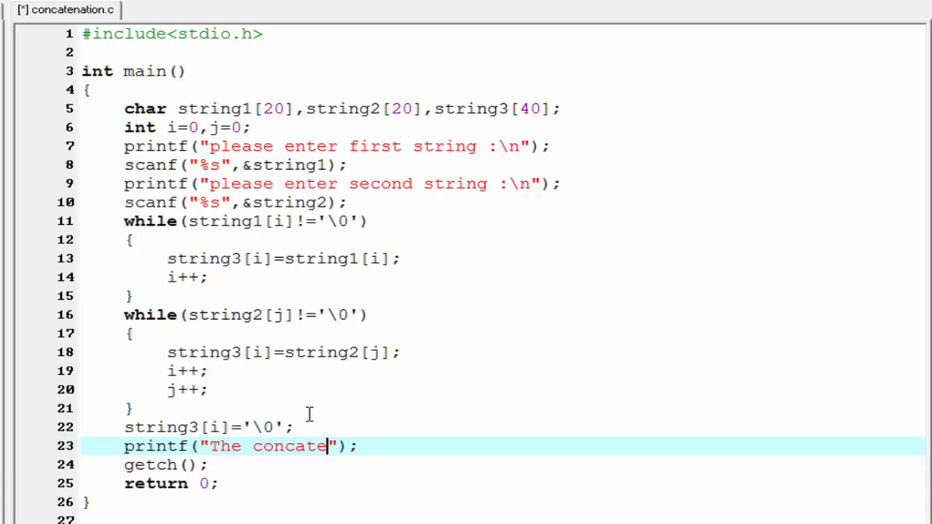
text(nated)
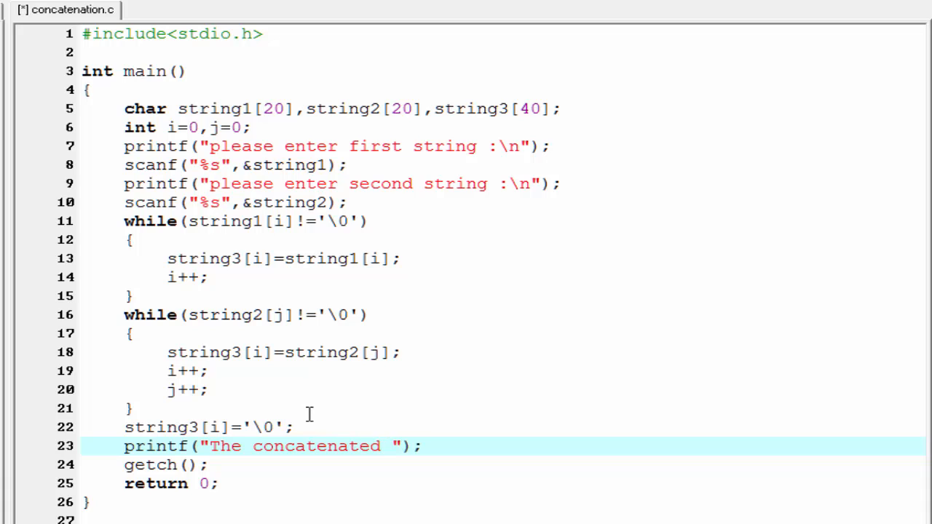
text(string)
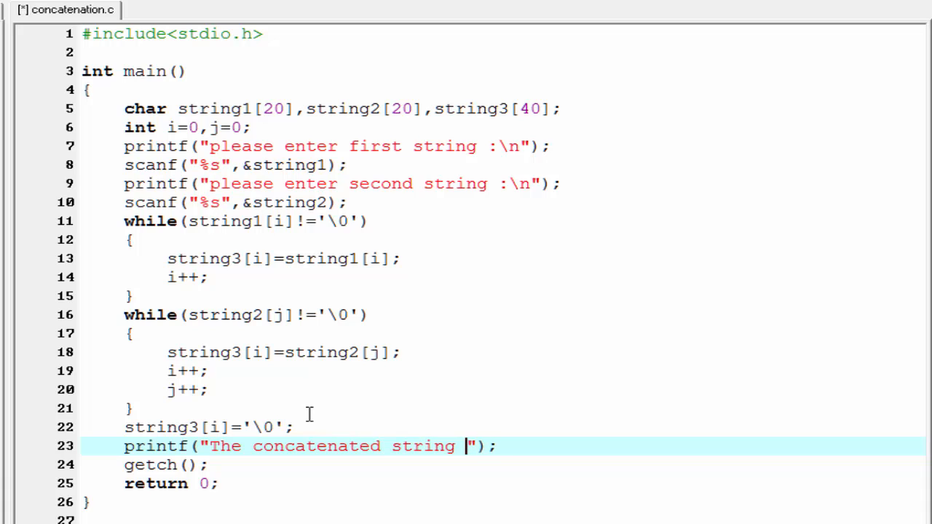
text(is)
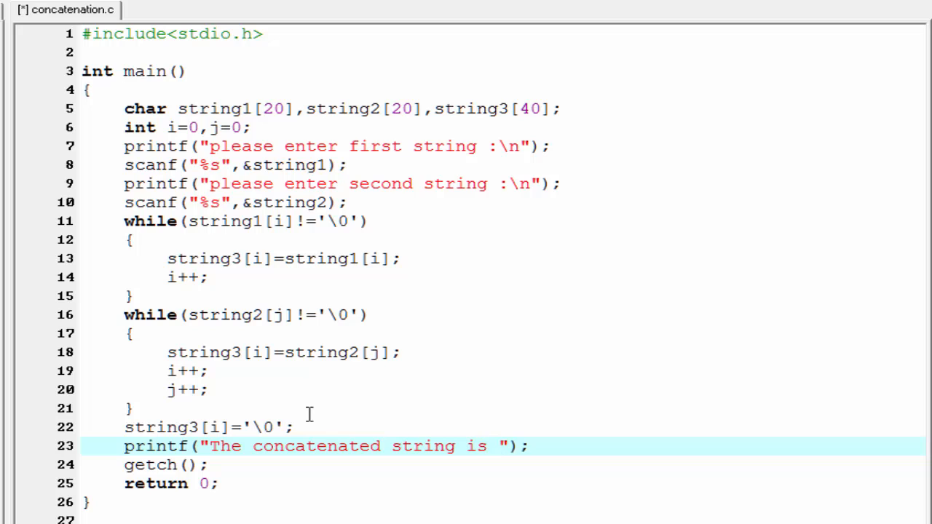
text(:%s)
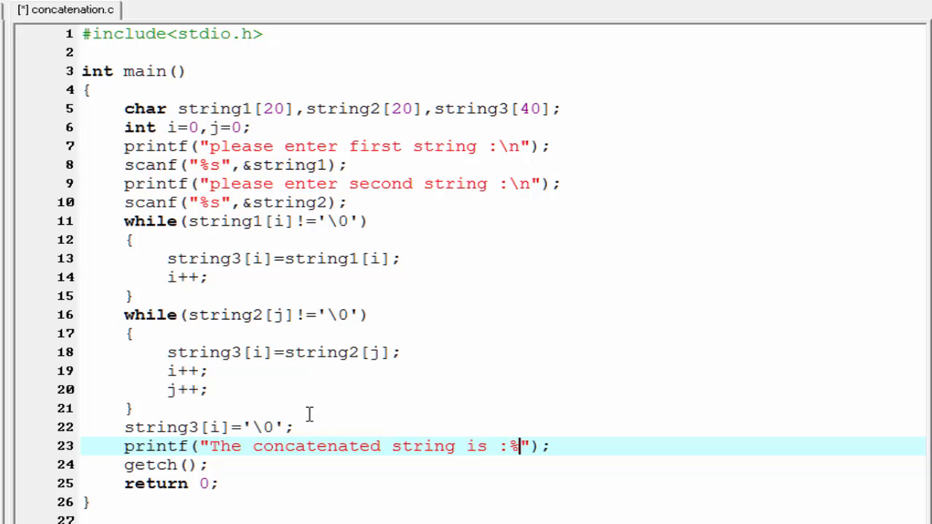
text(s)
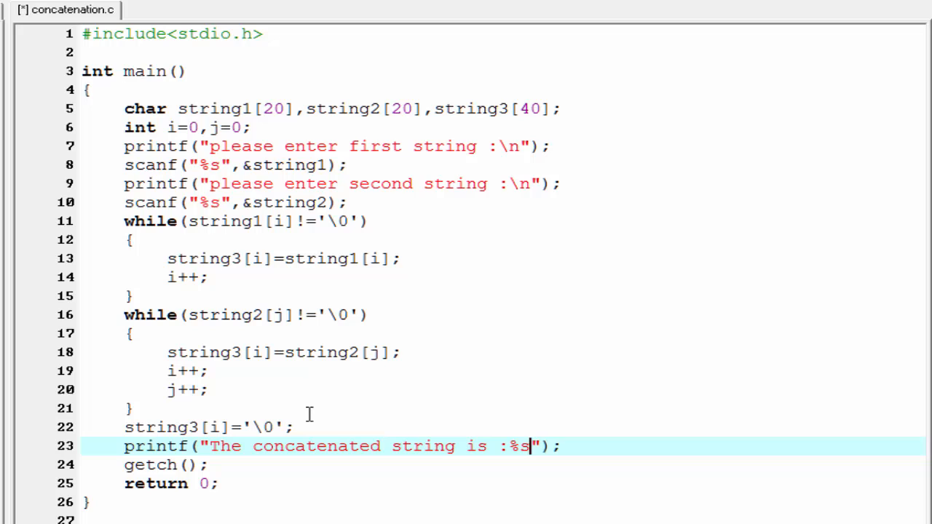
text(,s)
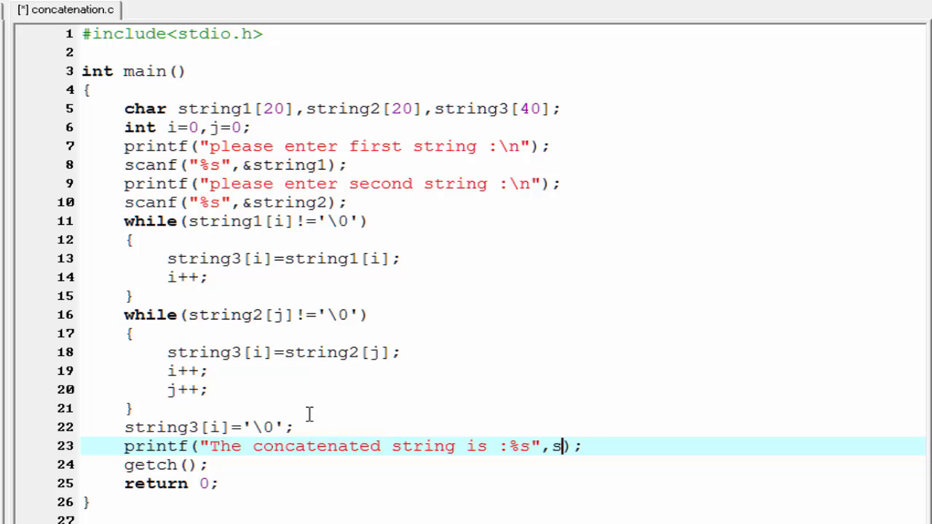
text(tring3)
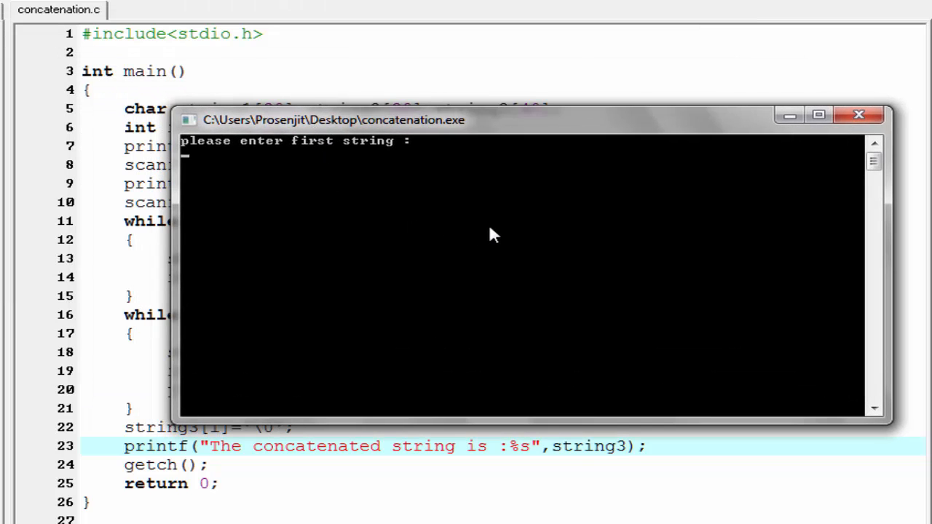
- Run the program with inputs Hello and World, then return to the source
text(Hello)
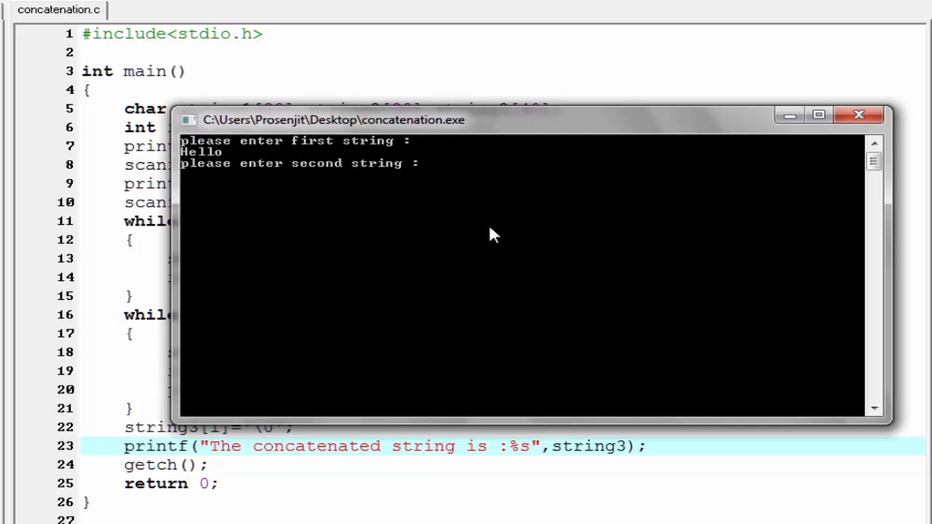
text(World)
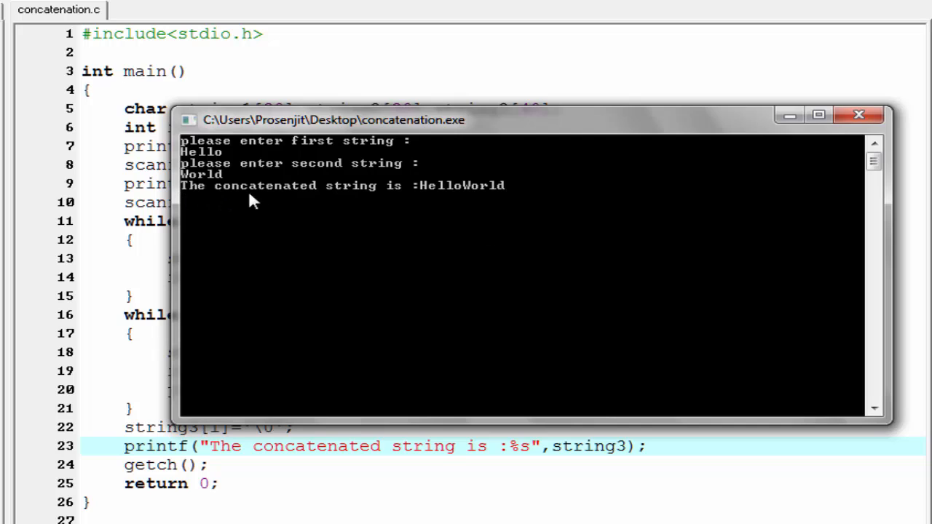
mouse_move(473, 201)
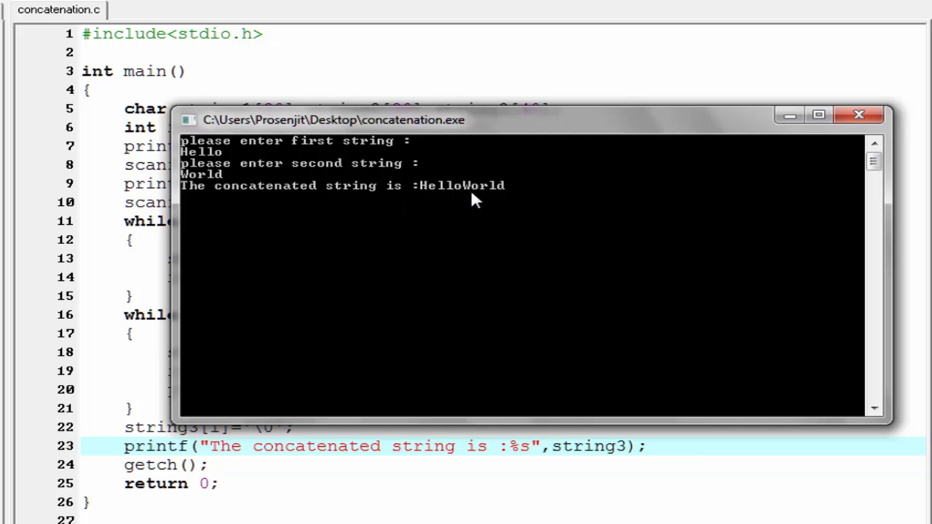
click(857, 115)
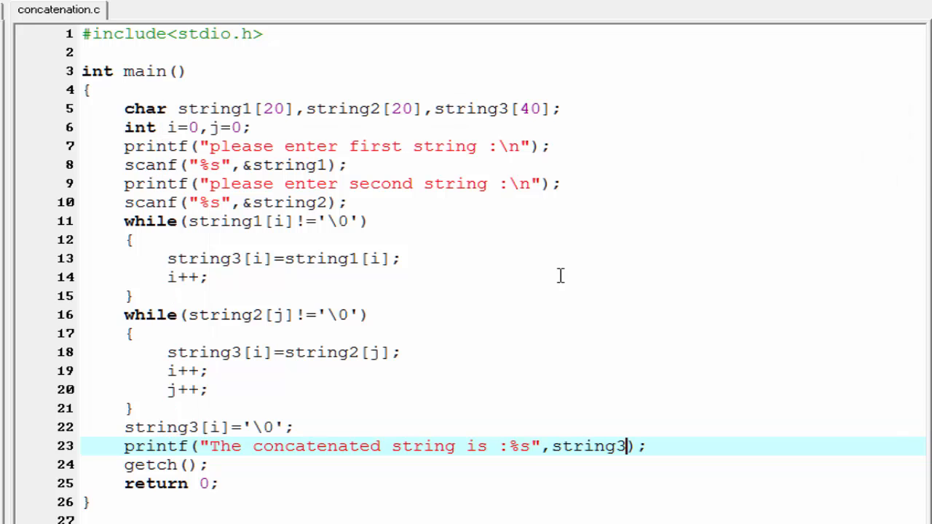